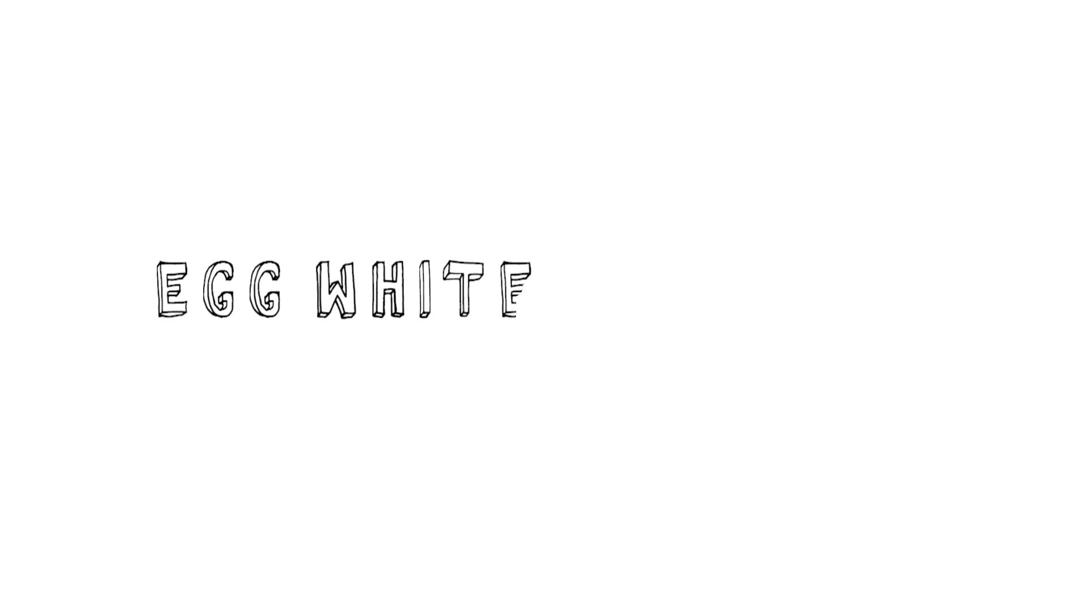
type("CRYSTALS")
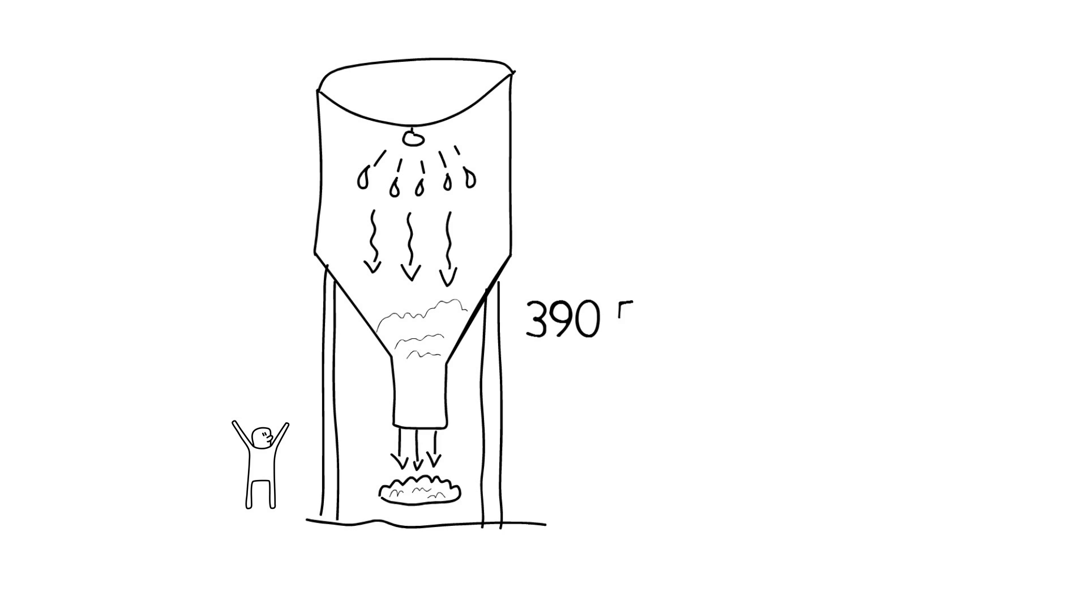
type("F !!!")
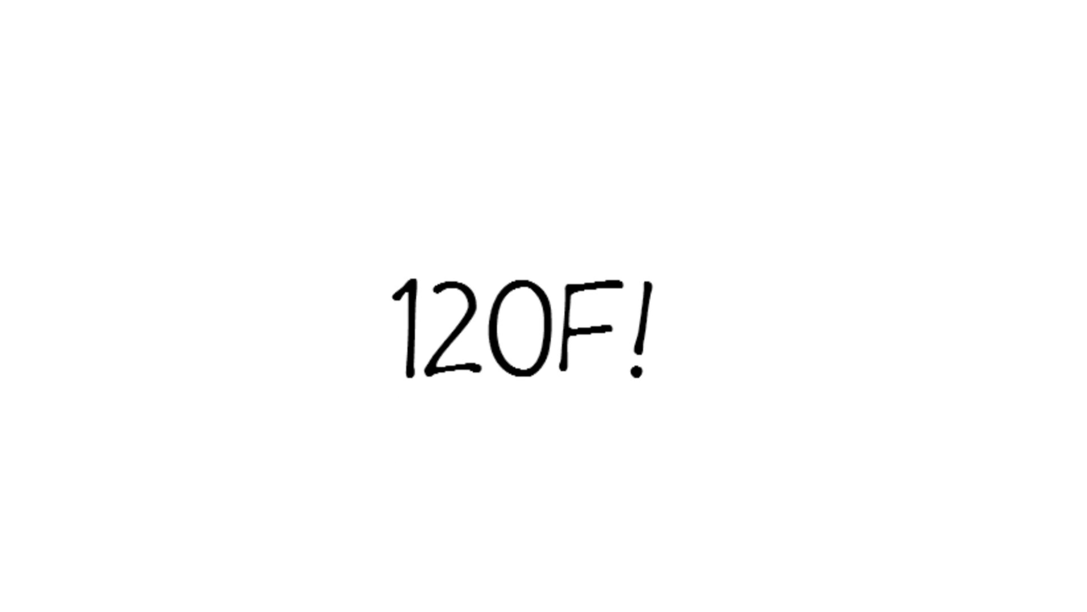
type("(not 390F")
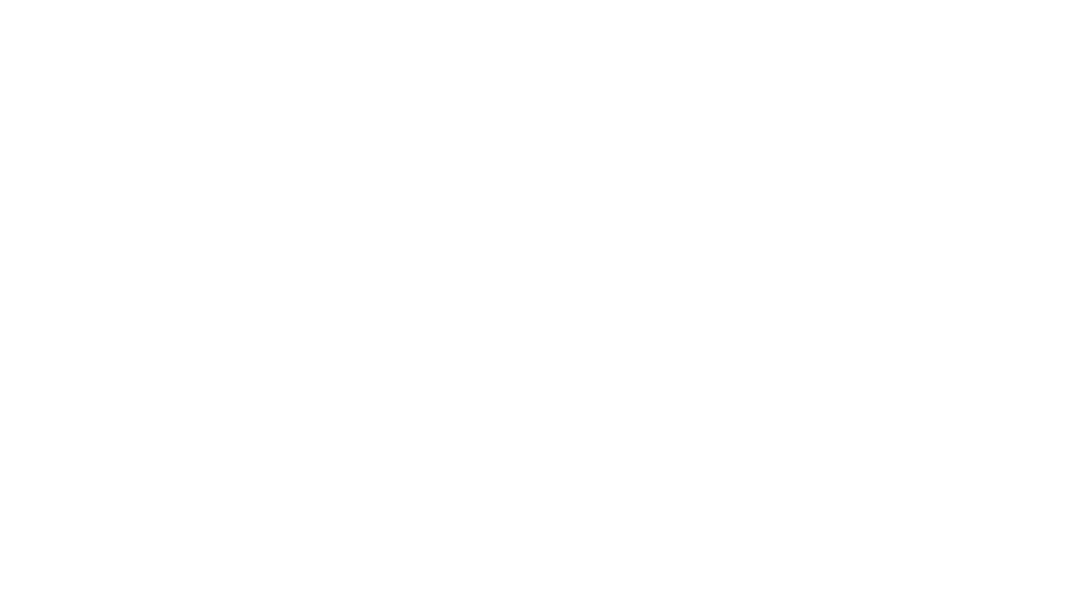
type("eggcr")
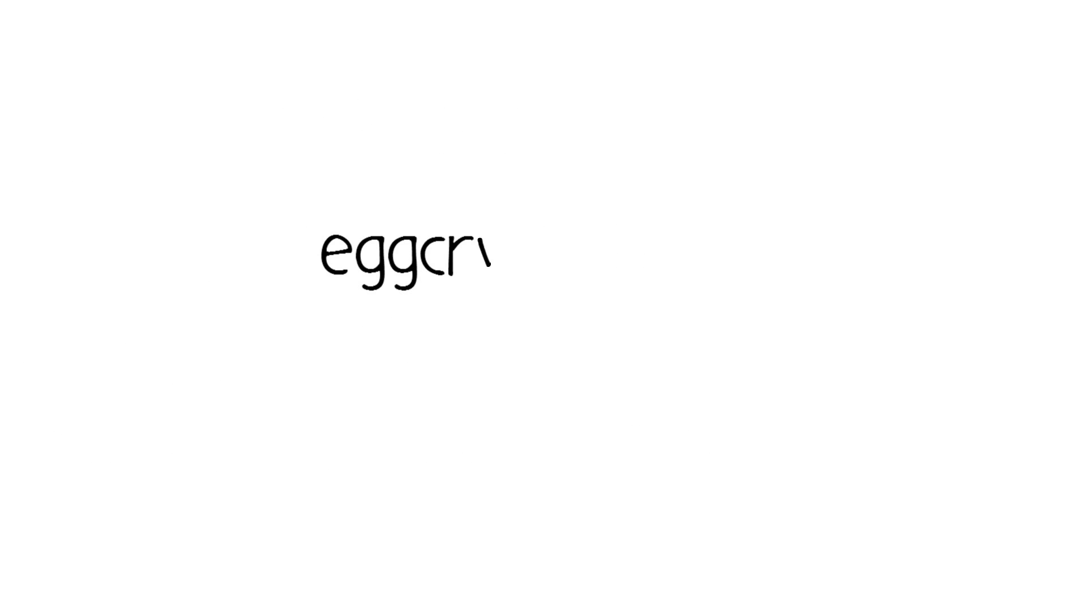
type("ystals.c")
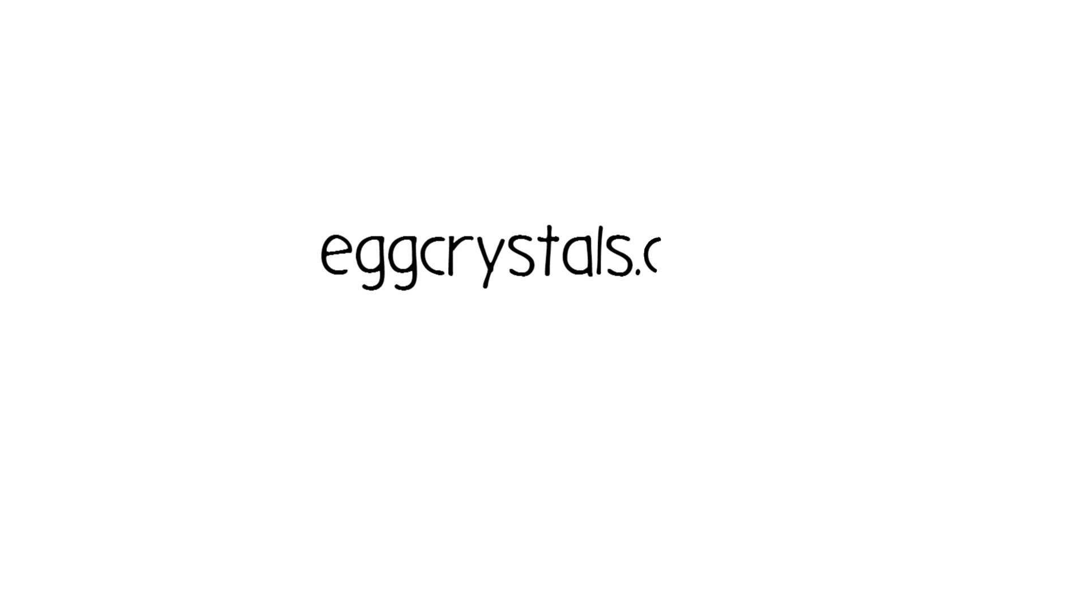
type("com")
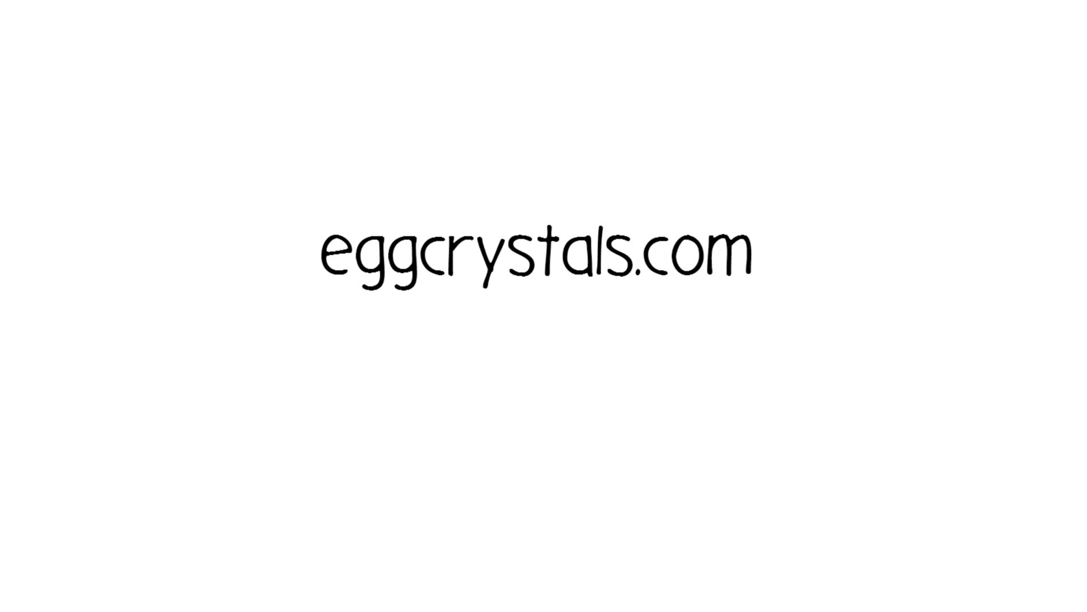
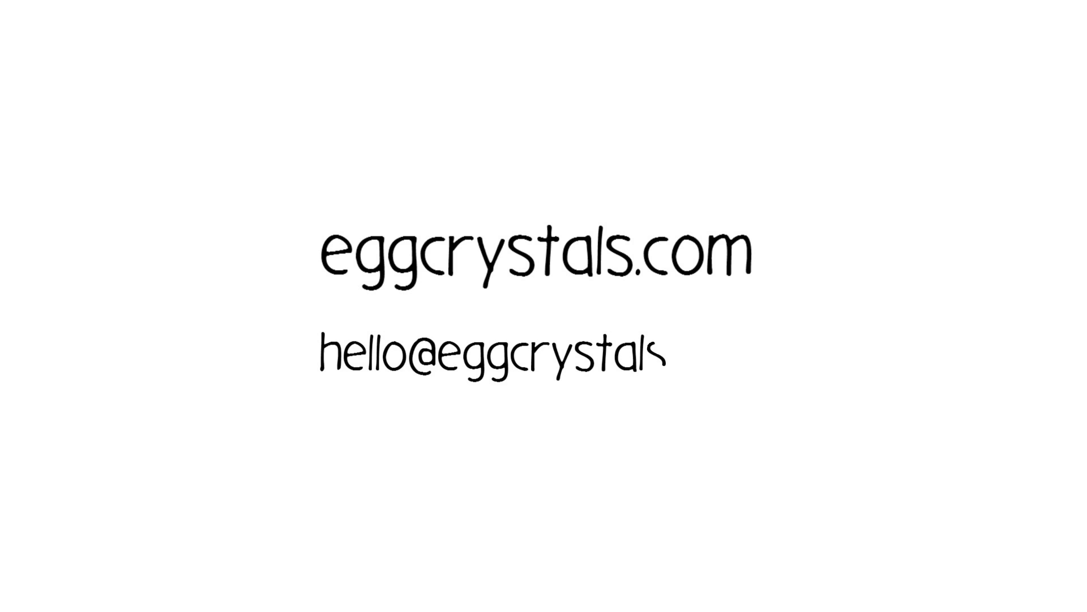